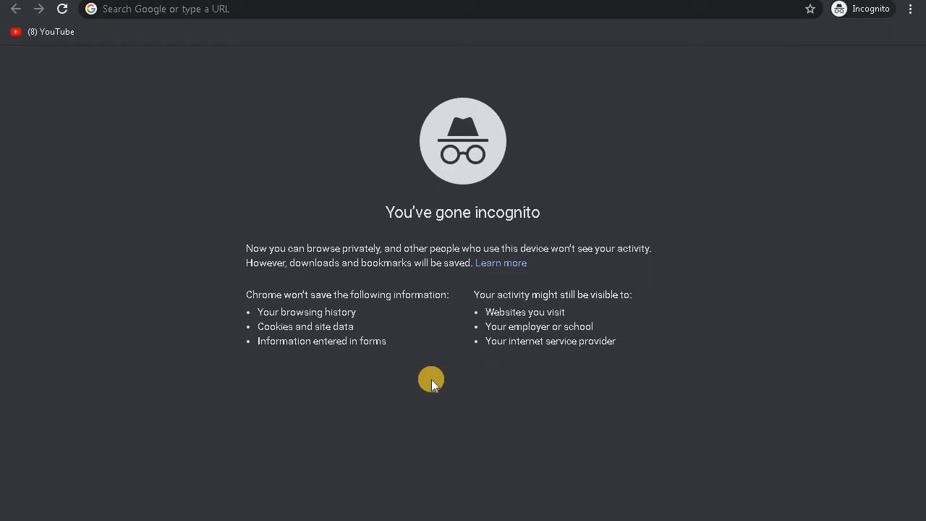
pyautogui.moveTo(771, 99)
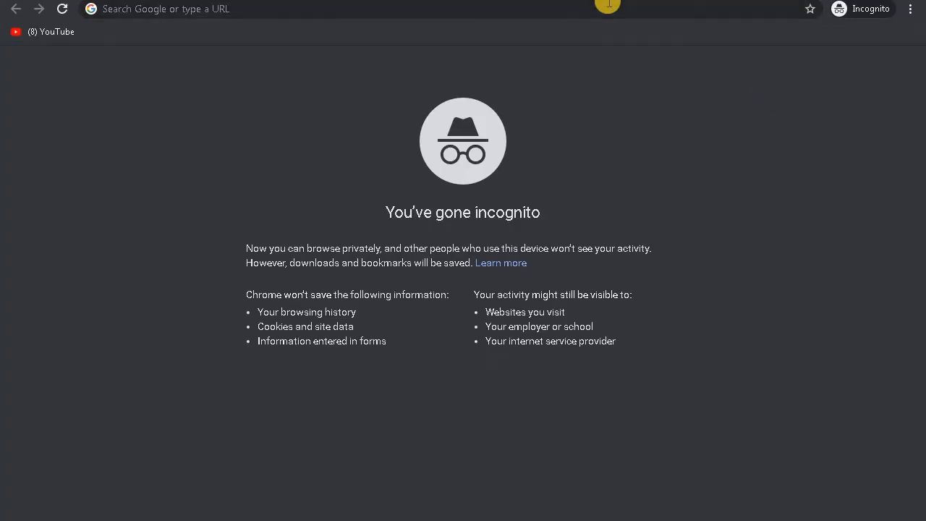
# Load instagram.com in the incognito window's address bar.
pyautogui.write('instagram.com')
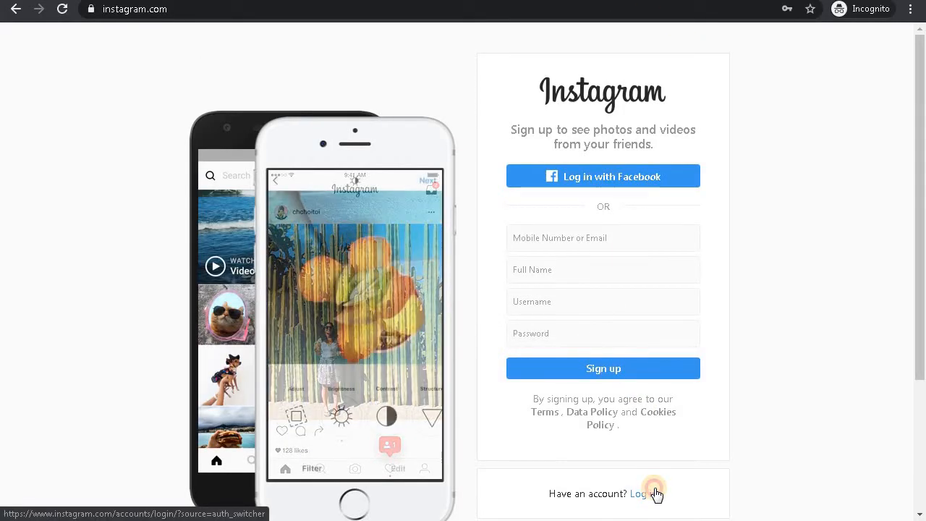
# Log in with username 'adeelma' and its password to reach the home feed.
pyautogui.click(642, 493)
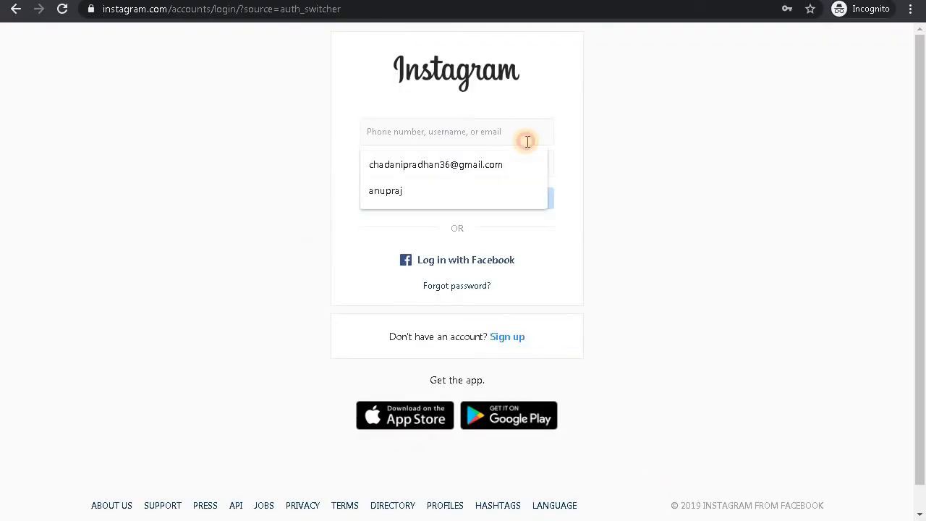
pyautogui.write('adeelmanandhar')
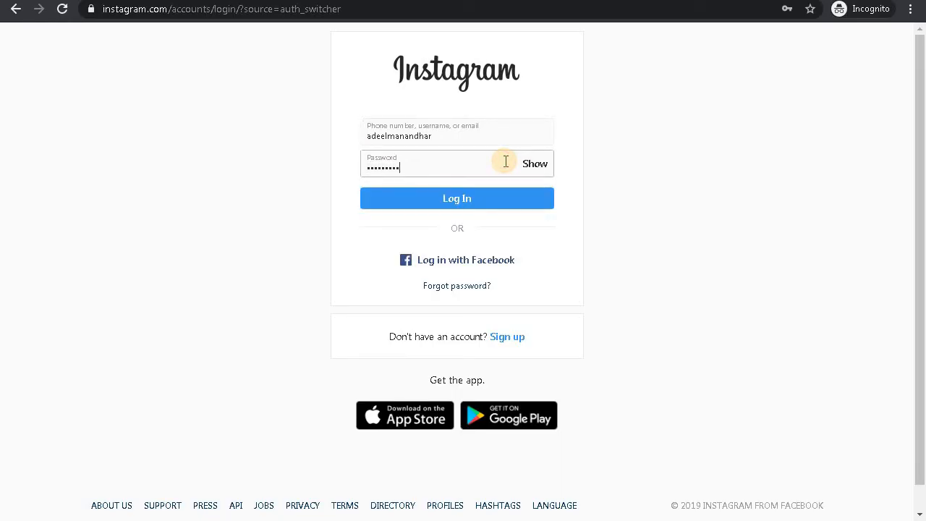
pyautogui.click(457, 198)
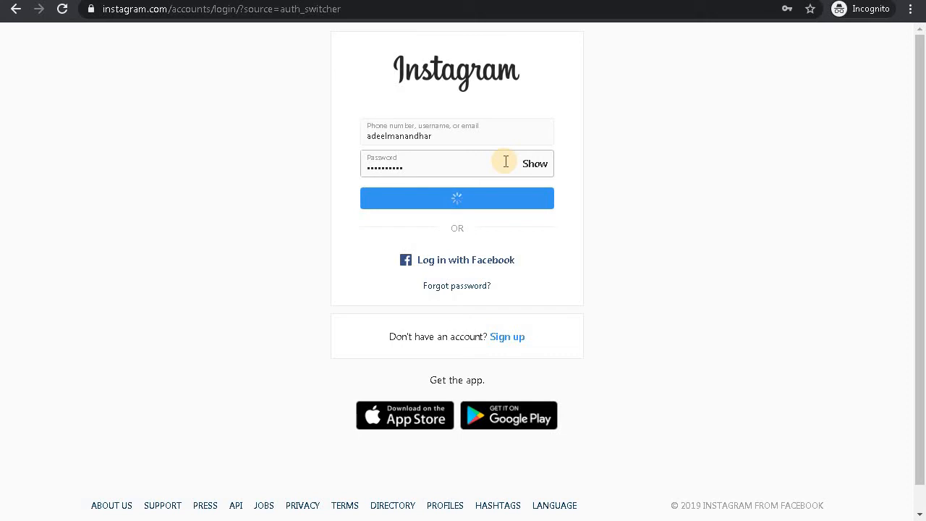
pyautogui.click(457, 197)
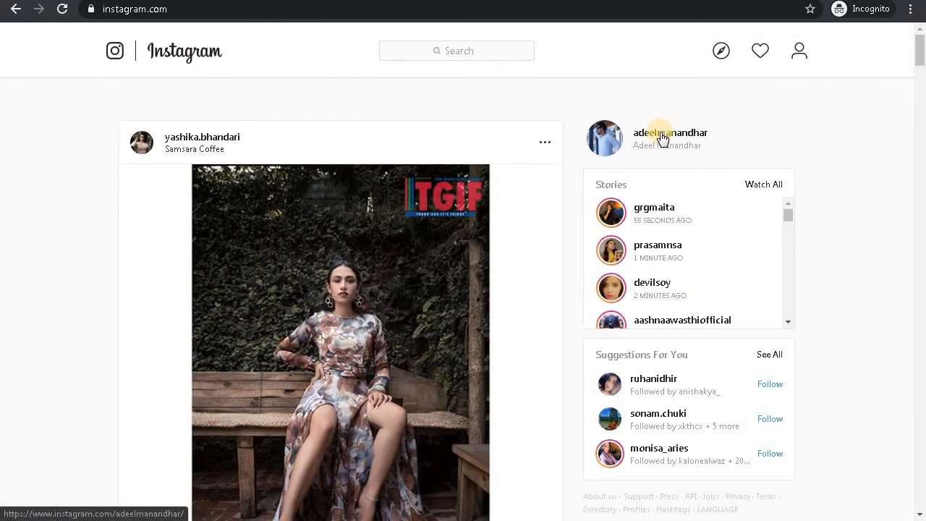
# From my profile page, choose Change Password in the gear settings menu.
pyautogui.click(668, 133)
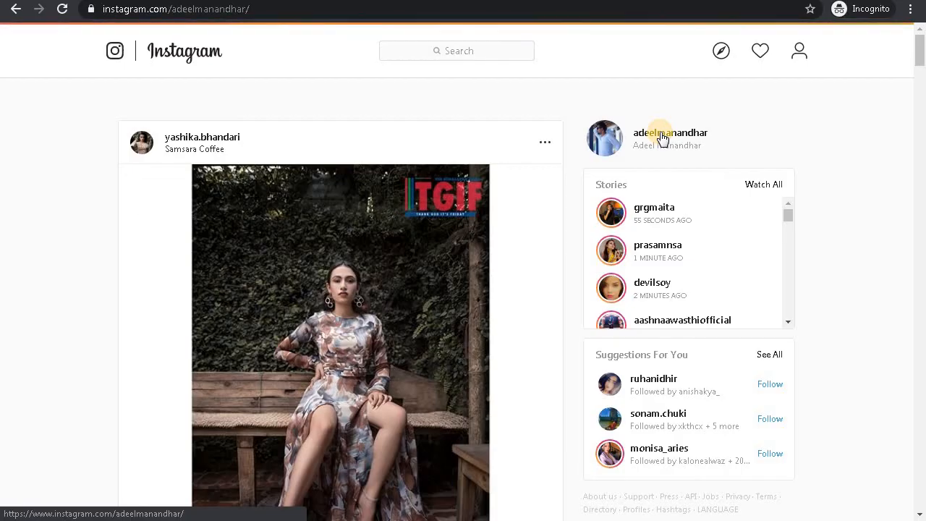
pyautogui.click(668, 133)
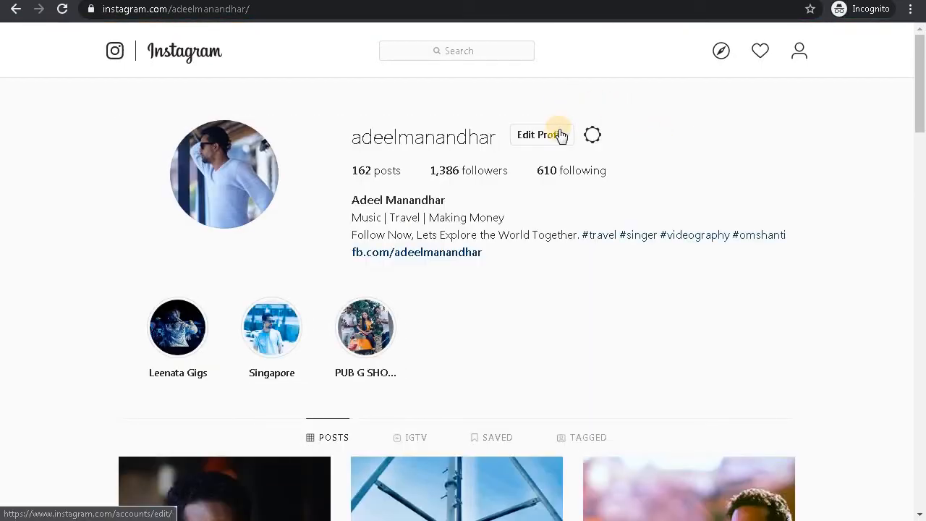
pyautogui.moveTo(591, 136)
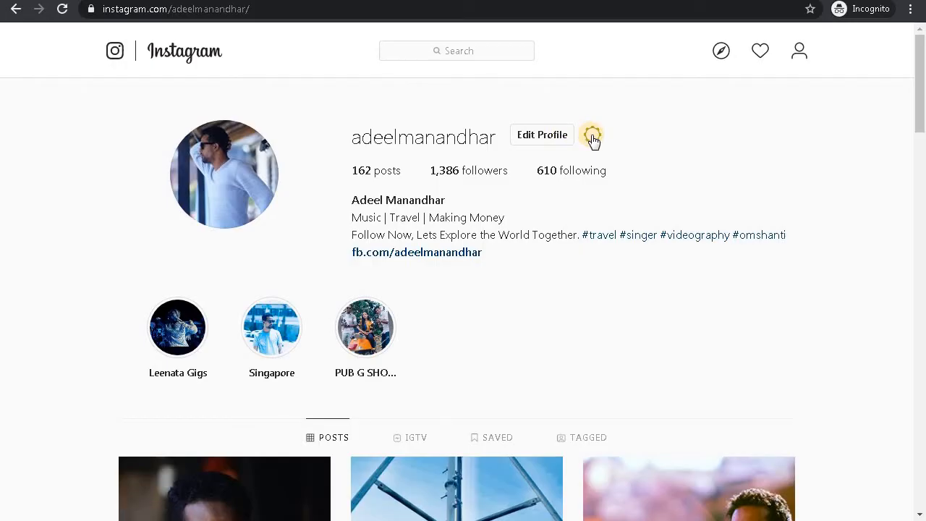
pyautogui.click(592, 136)
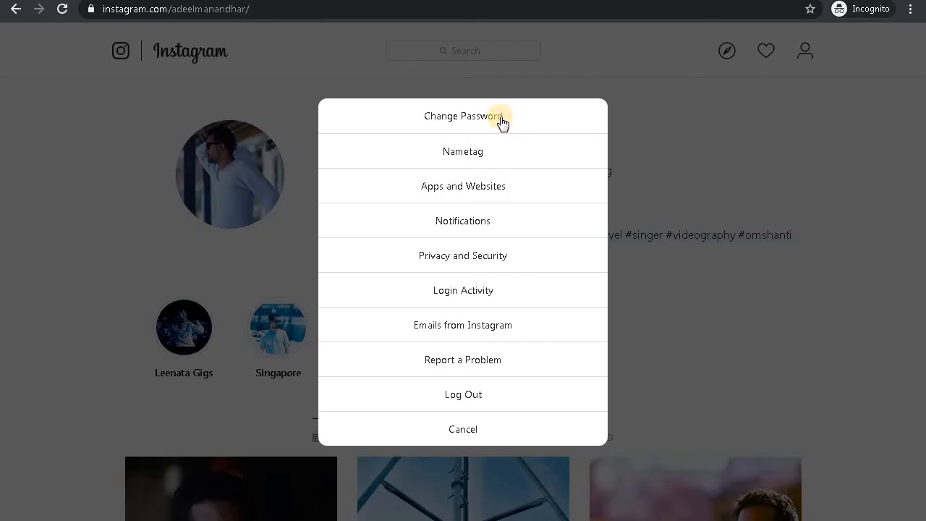
pyautogui.click(463, 116)
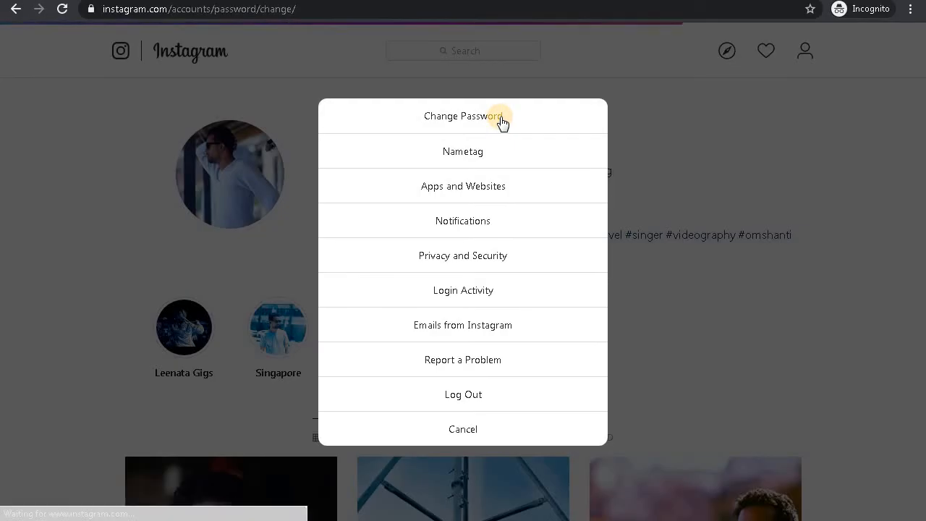
pyautogui.click(463, 115)
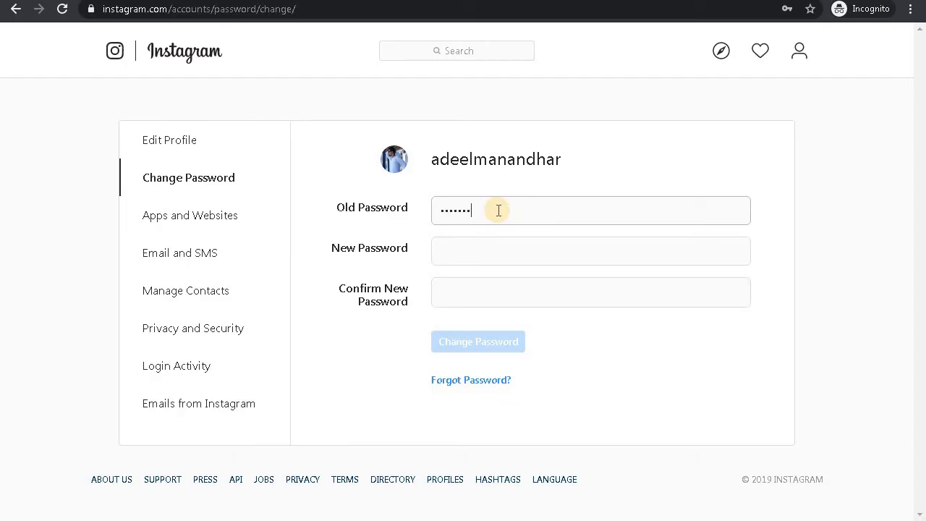
pyautogui.write('••••')
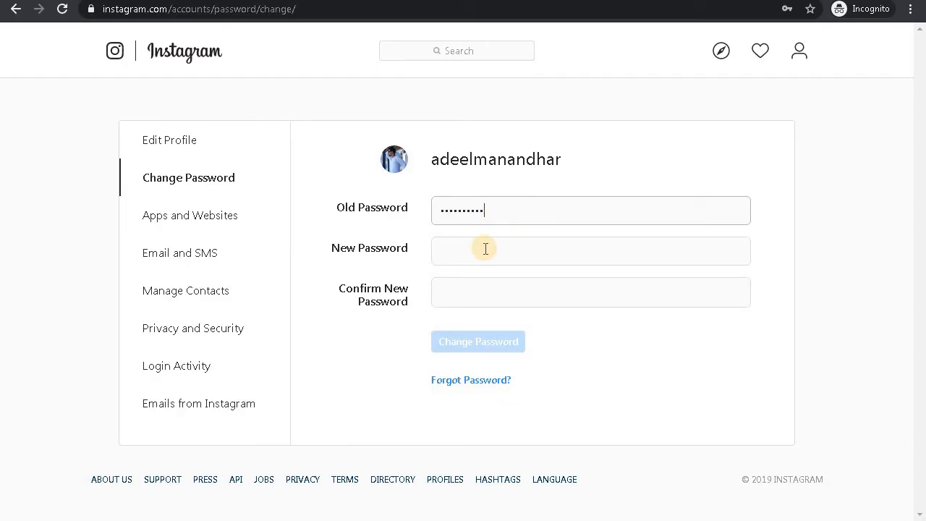
pyautogui.click(590, 250)
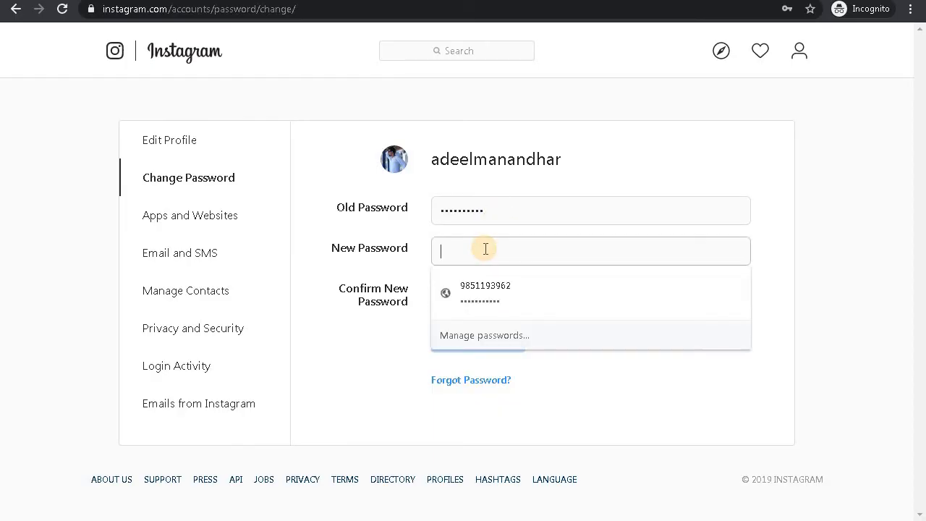
pyautogui.write('password')
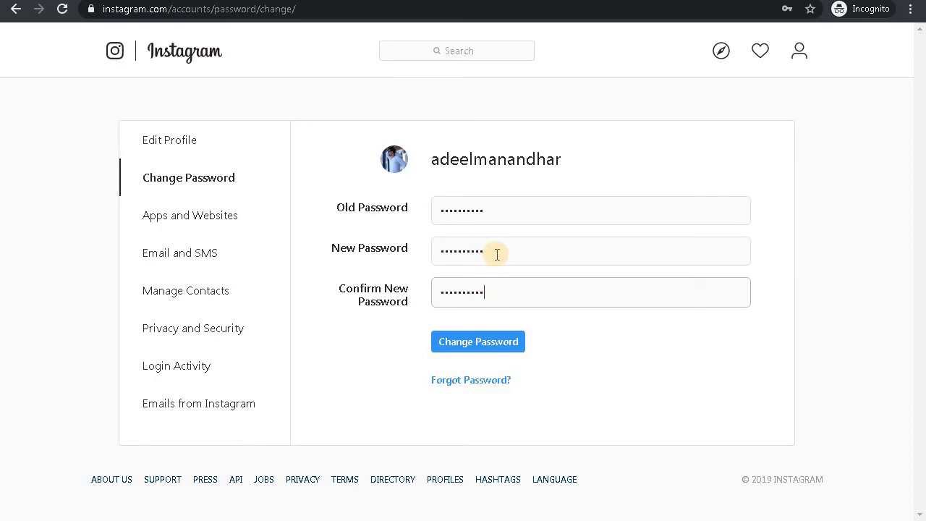
pyautogui.moveTo(547, 289)
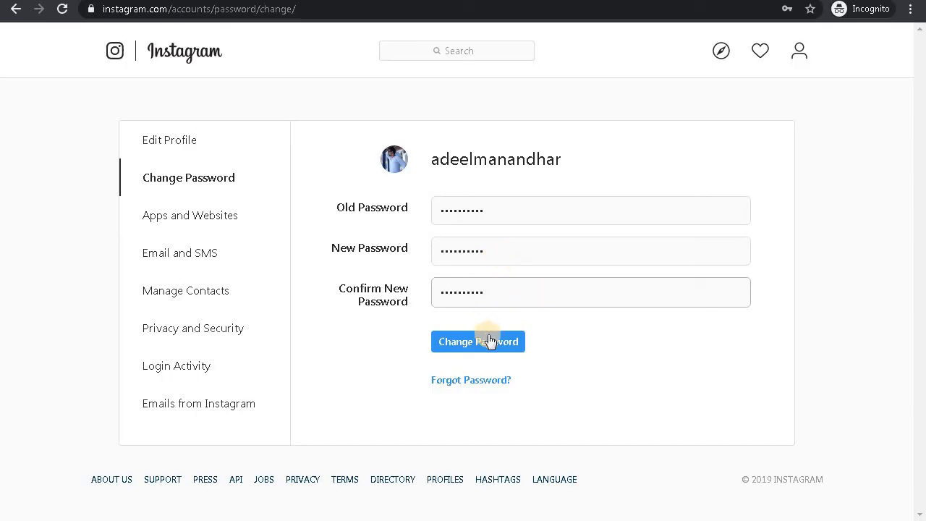
pyautogui.click(477, 341)
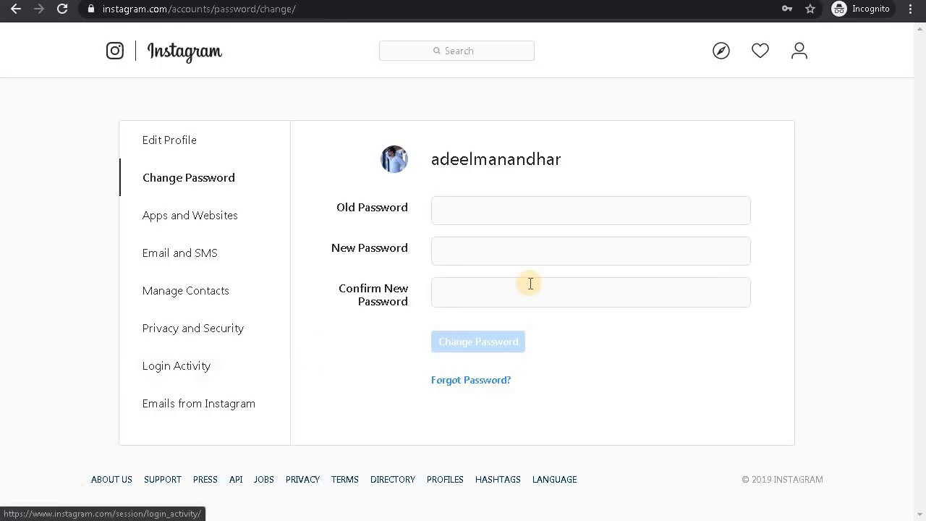
pyautogui.moveTo(895, 201)
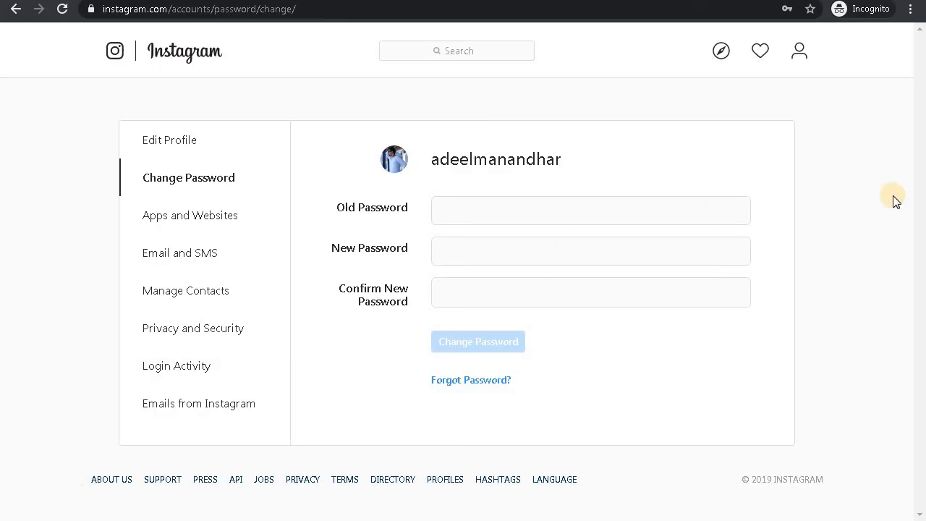